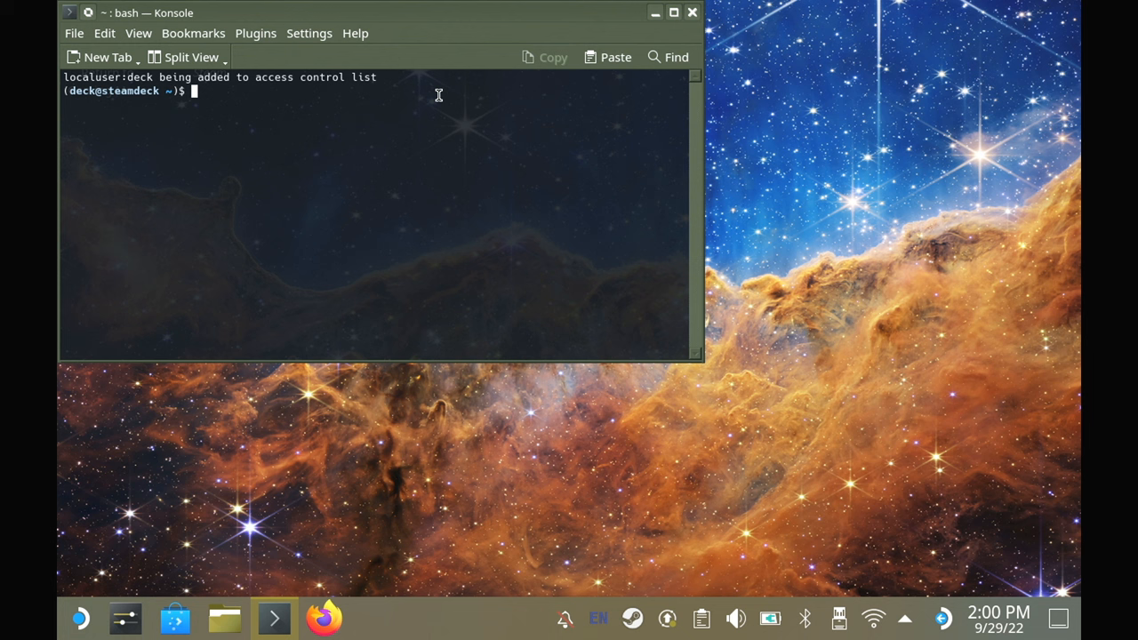
- Run passwd to set a new login password for the deck account
type("passwd")
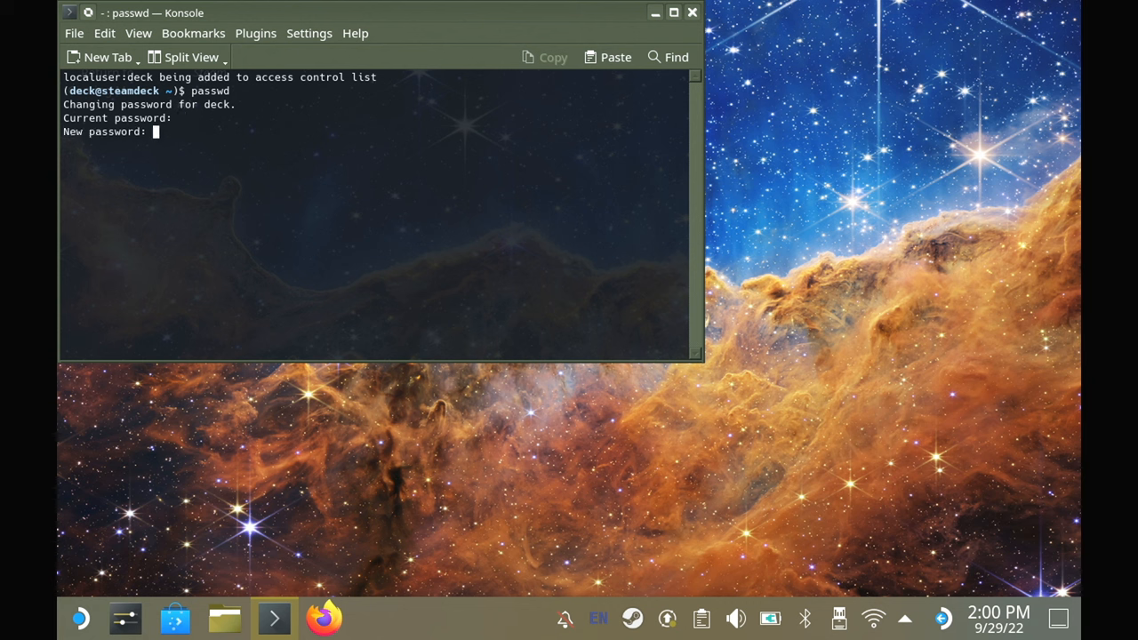
key("Return")
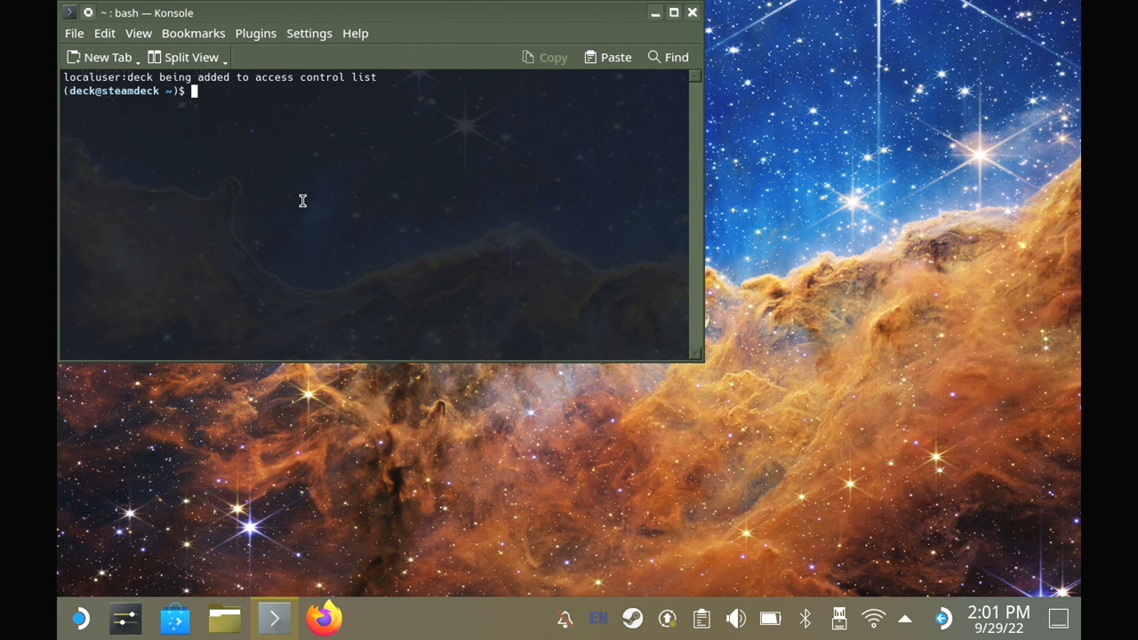
- Enable and start the sshd service with sudo systemctl
type("sudo")
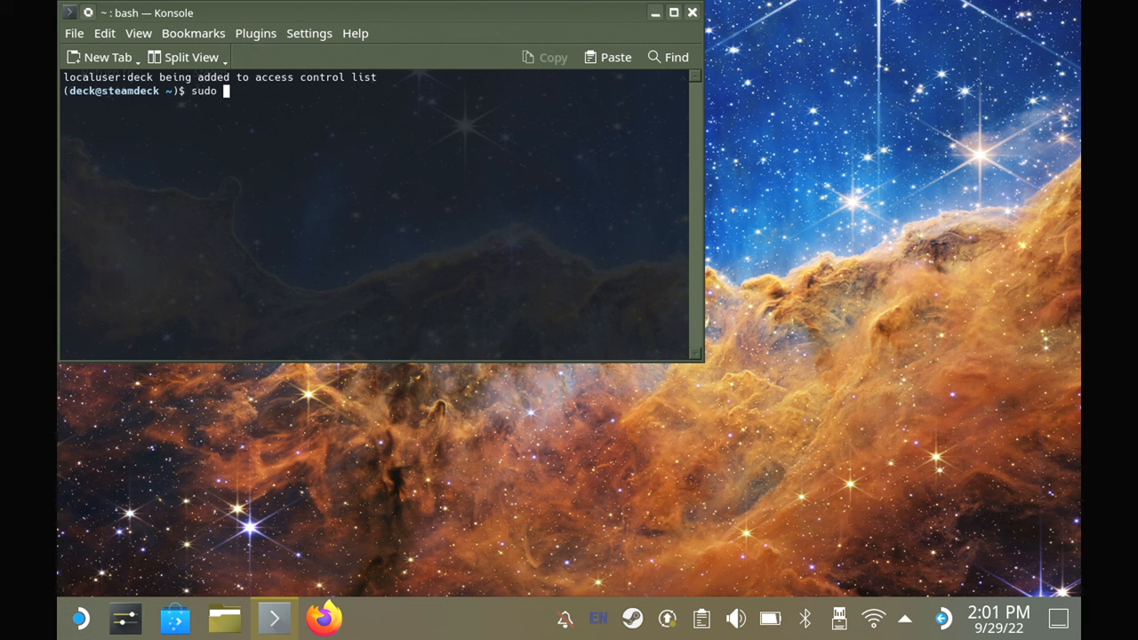
type("systemctl")
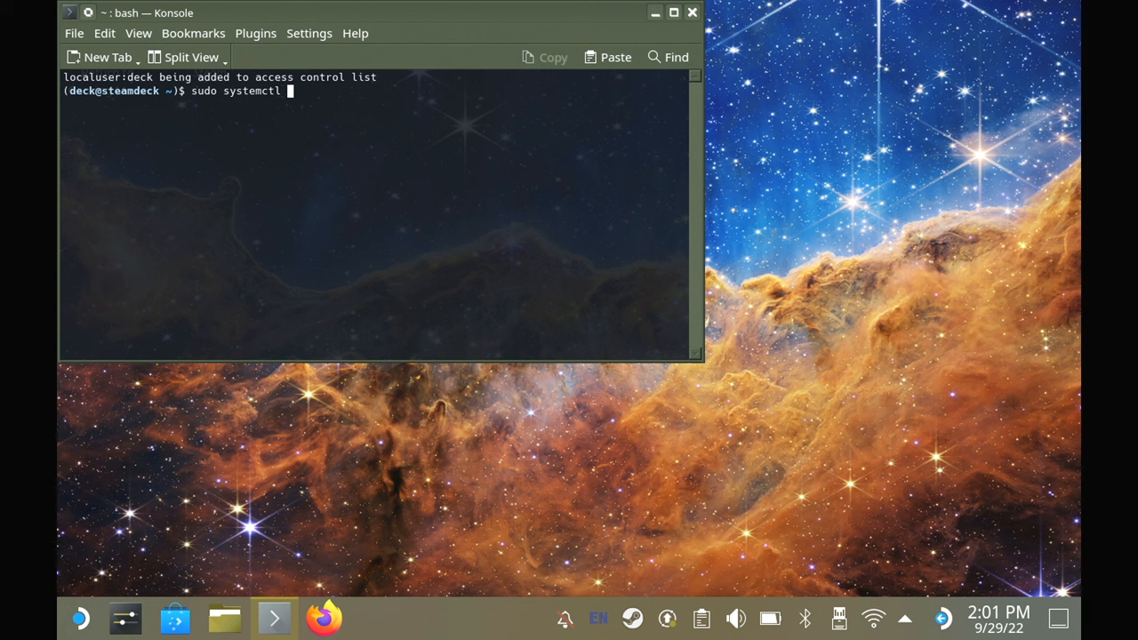
type("enable")
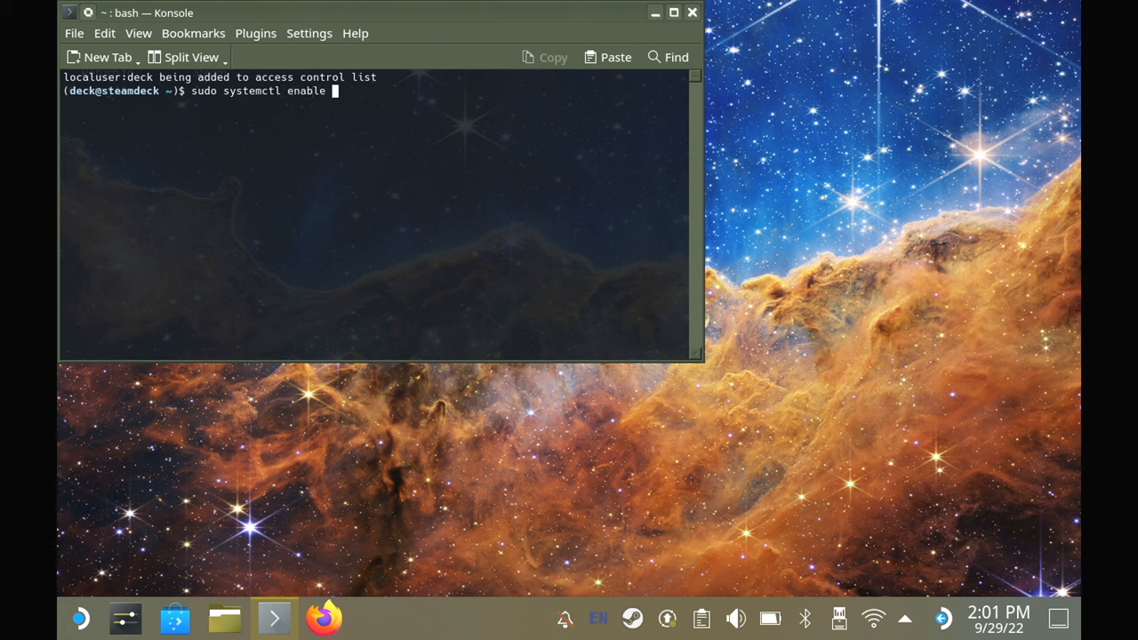
type("sshd")
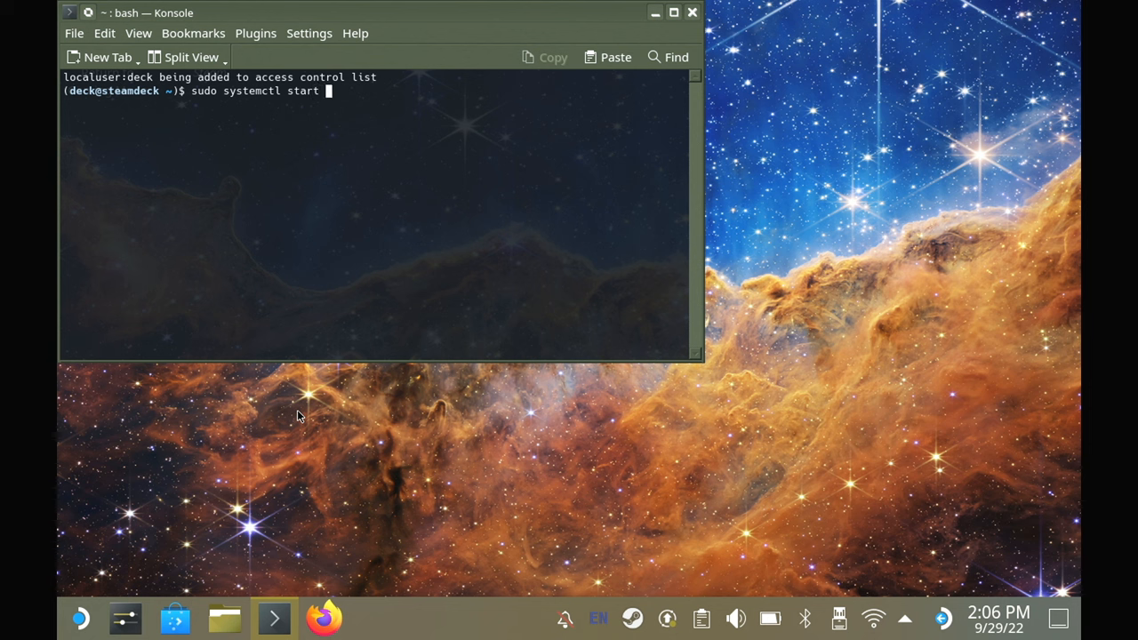
type("sshd")
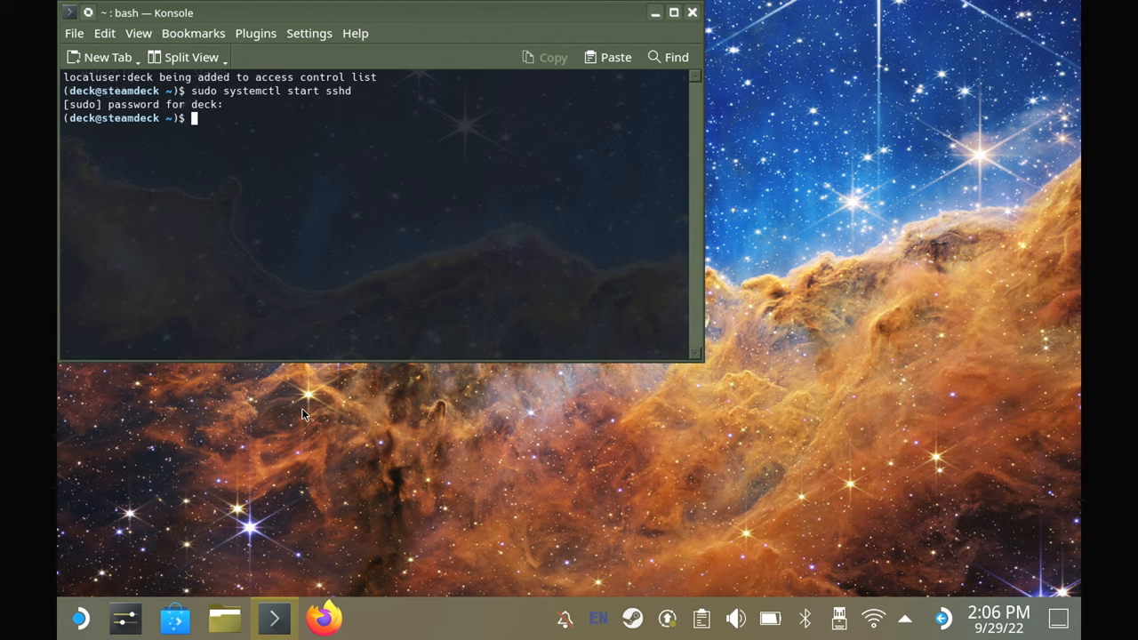
- Bring up the Networks panel listing the wireless networks
left_click(872, 618)
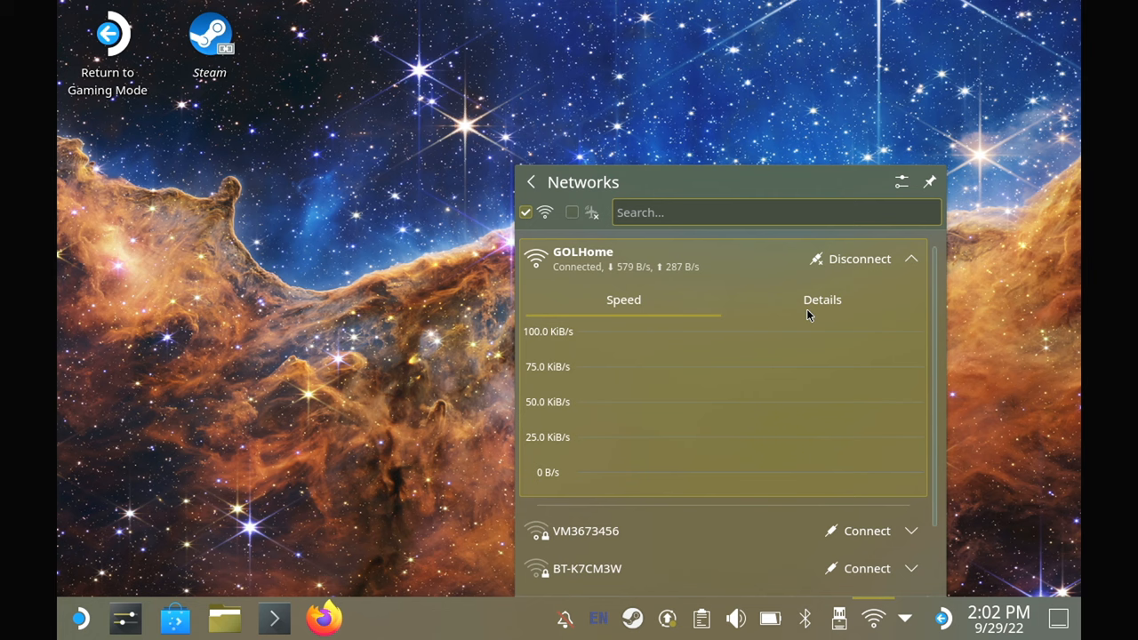
- Show the GOLHome connection details with the Deck's IPv4 address 192.168.86.75
left_click(910, 259)
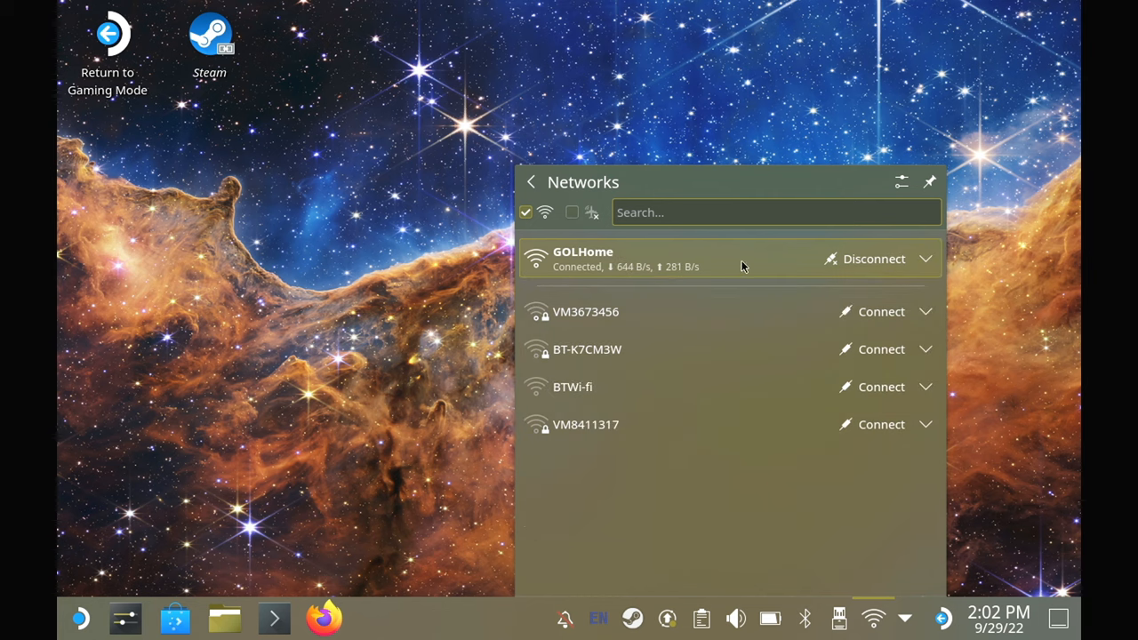
left_click(925, 258)
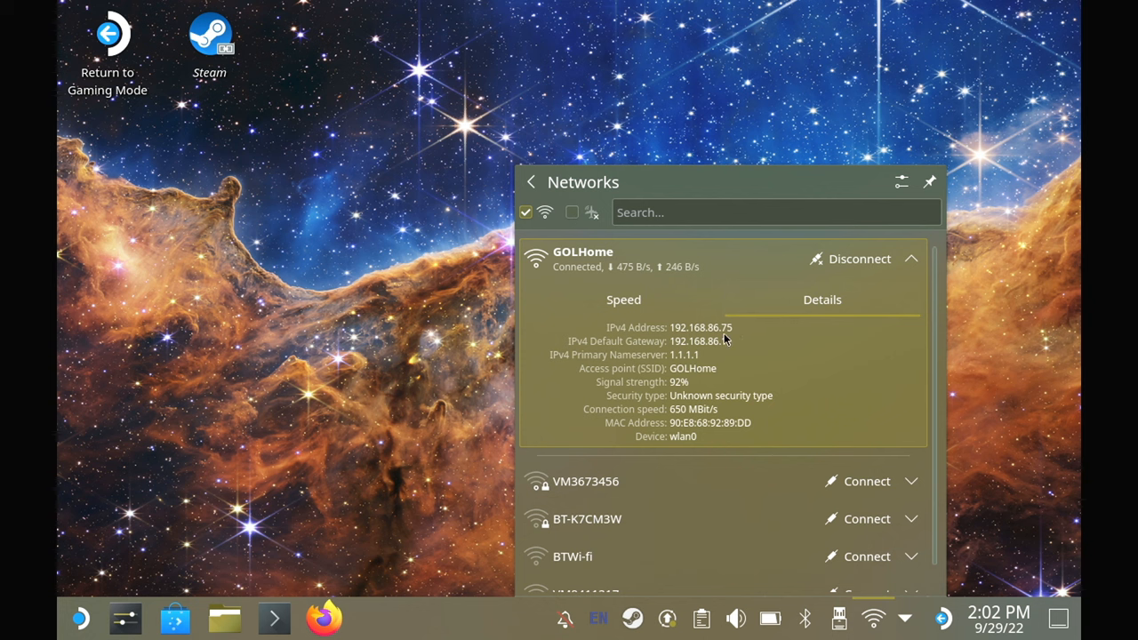
mouse_move(676, 341)
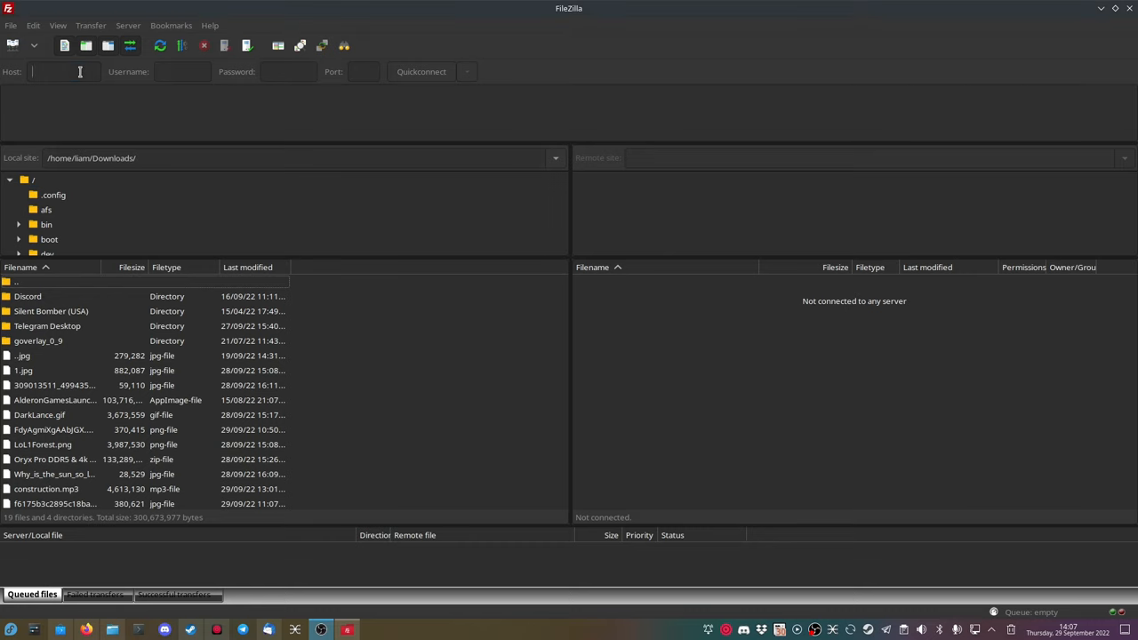
- Quickconnect to host 192.168.86.75 as user deck with the password on port 22
type("192.168.86.75")
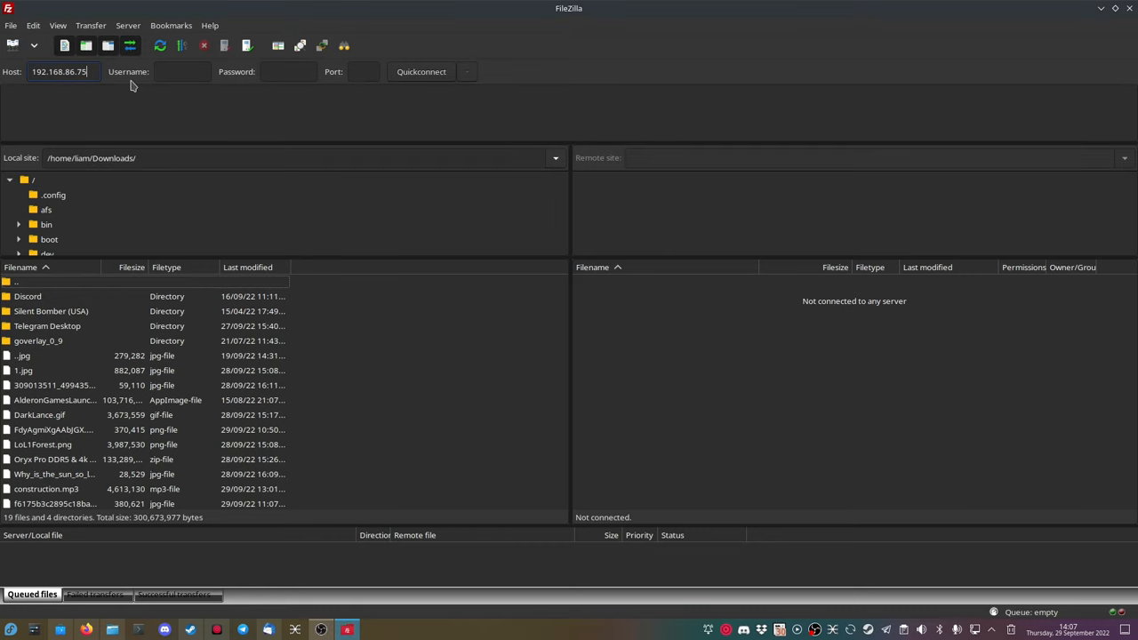
type("deck")
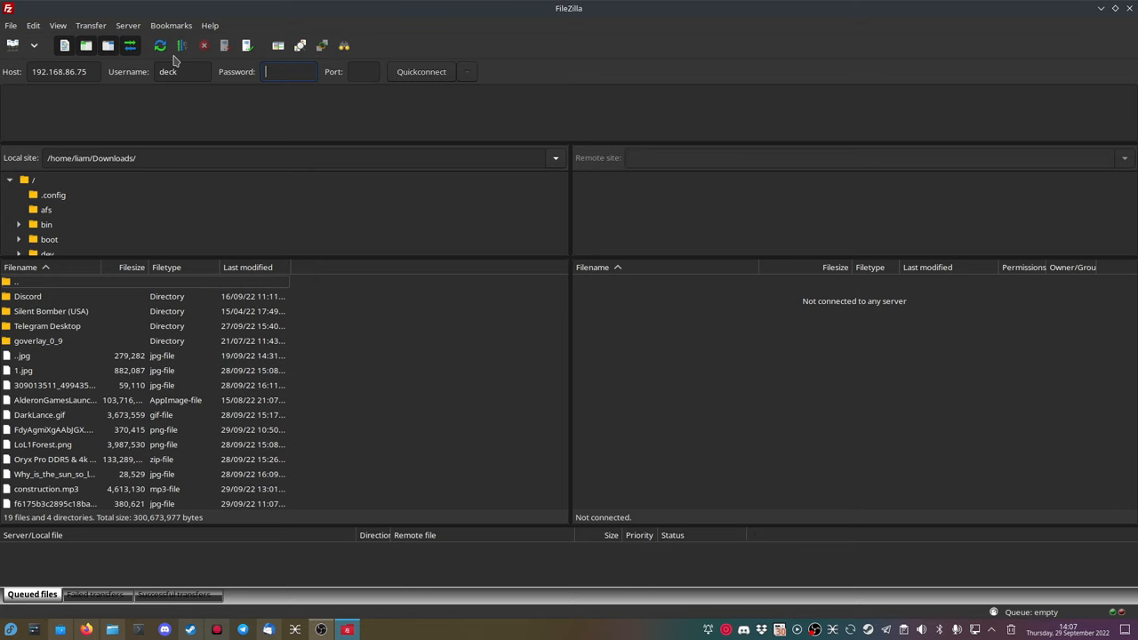
type("password")
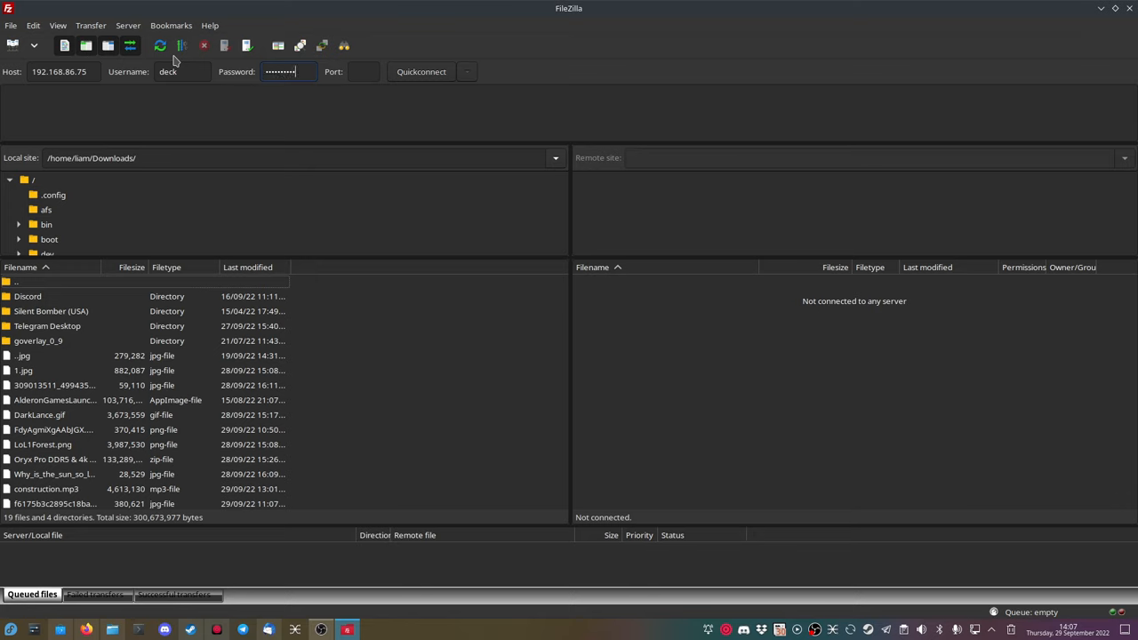
type("22")
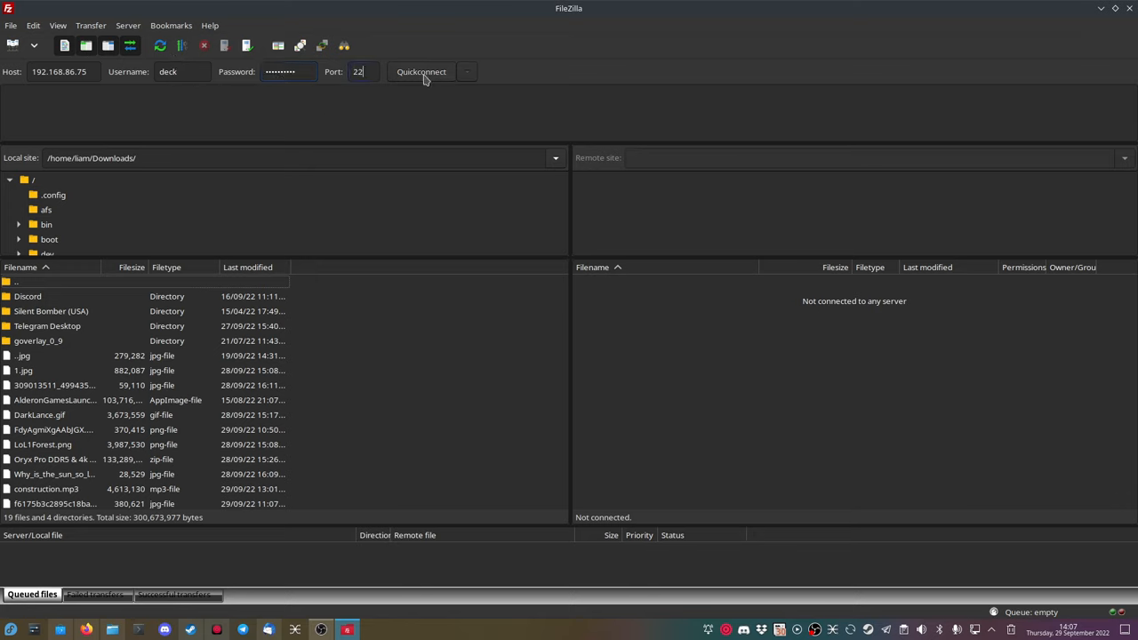
left_click(421, 71)
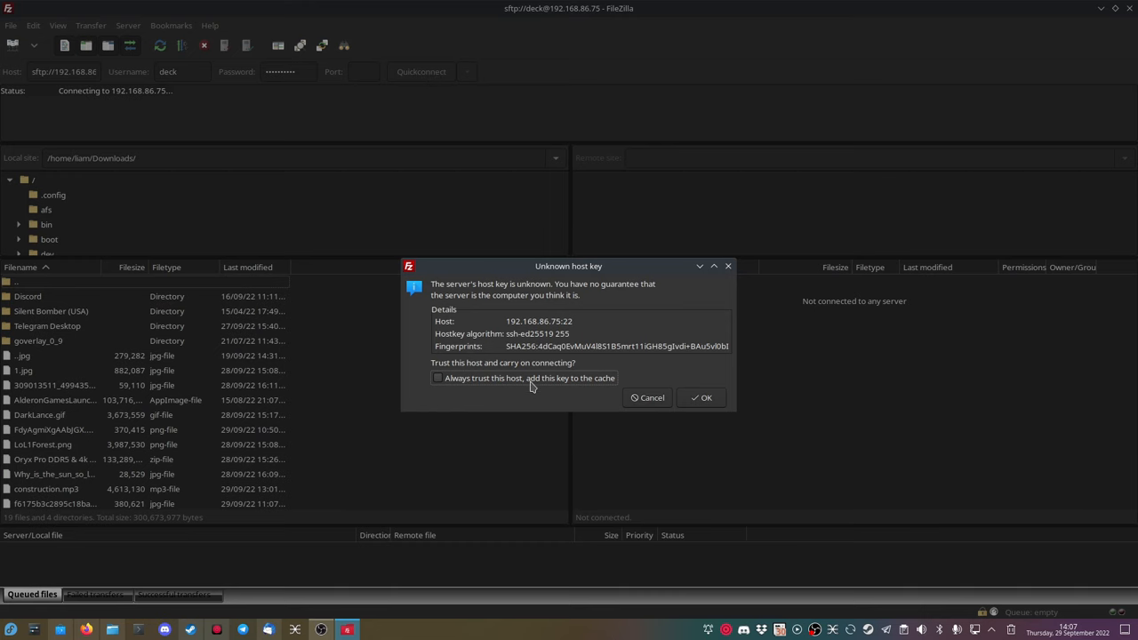
- Always trust the Deck's unknown host key and finish connecting
left_click(437, 377)
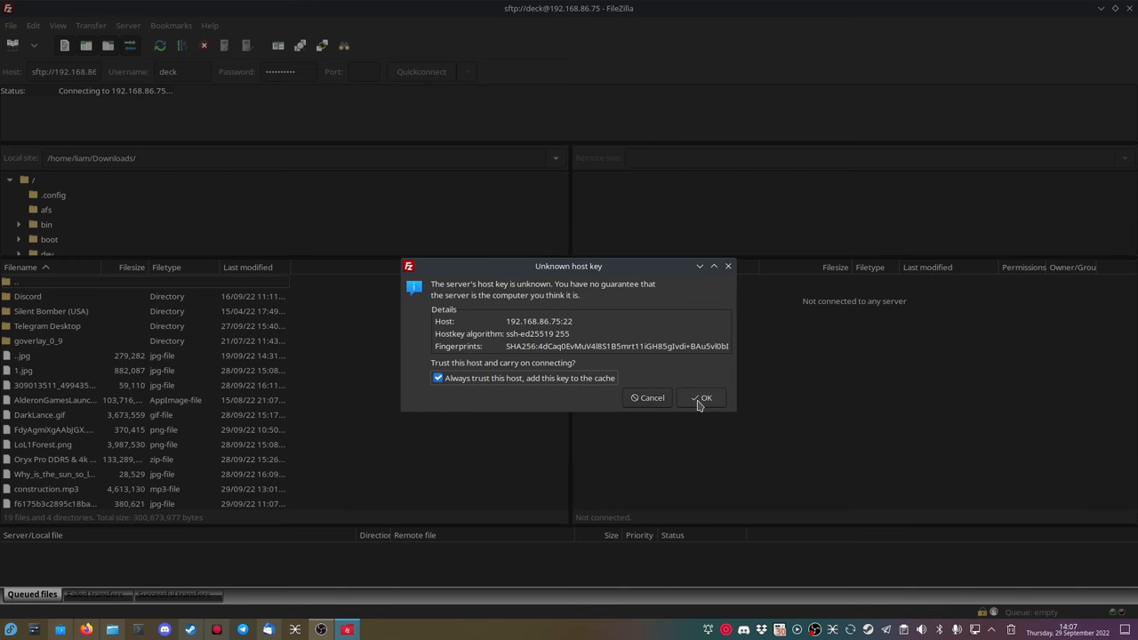
left_click(705, 397)
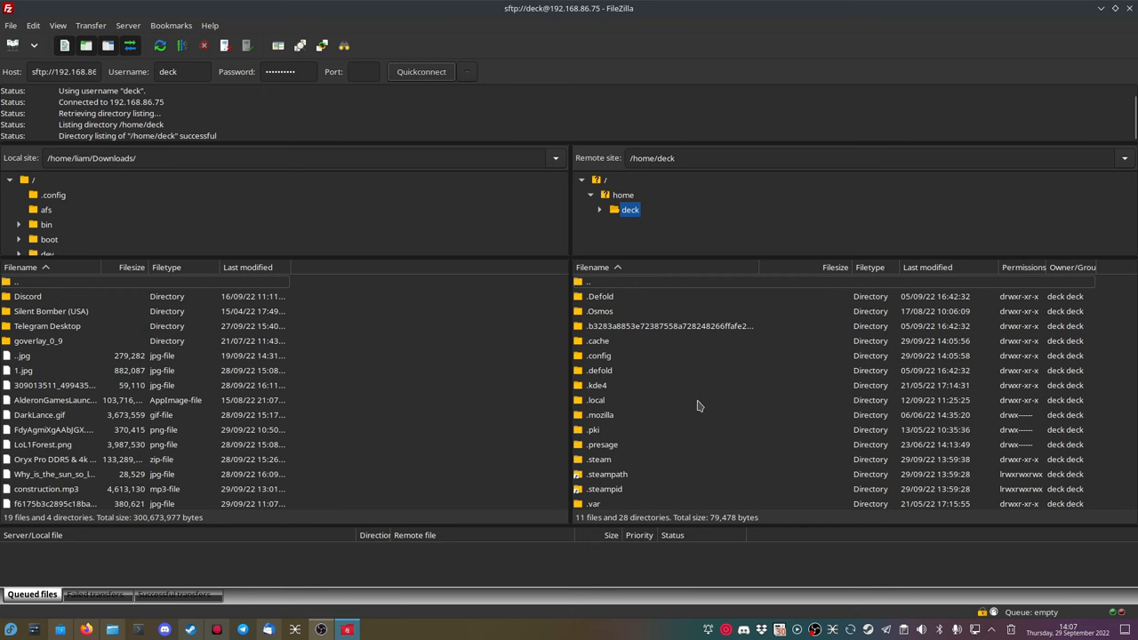
mouse_move(620, 370)
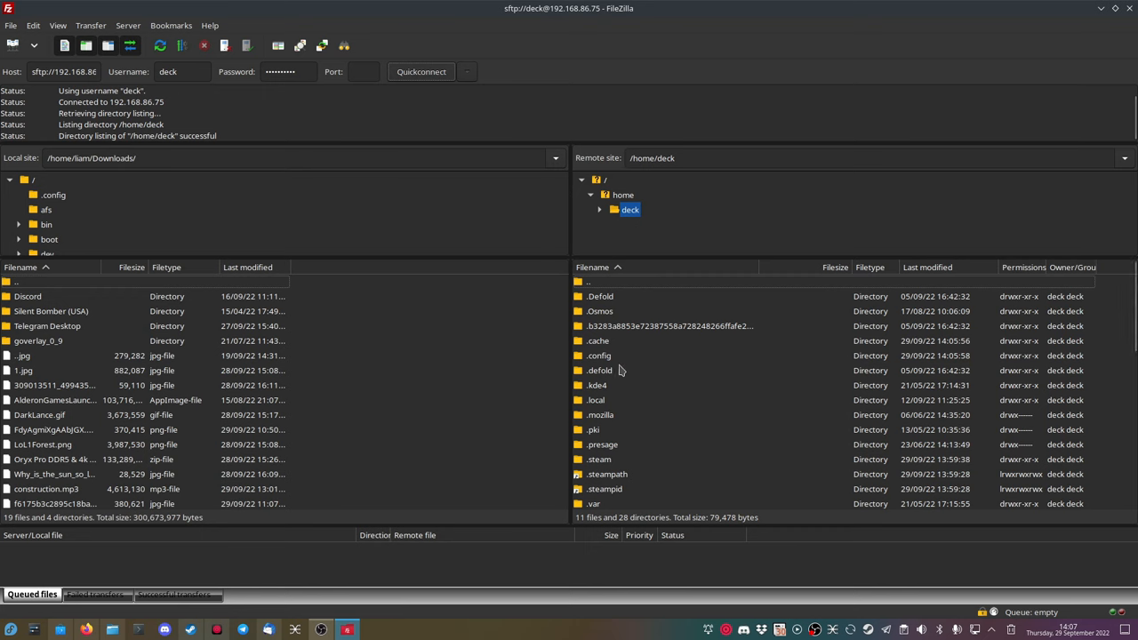
- Choose the Downloads folder in the remote /home/deck listing
scroll("down", 3)
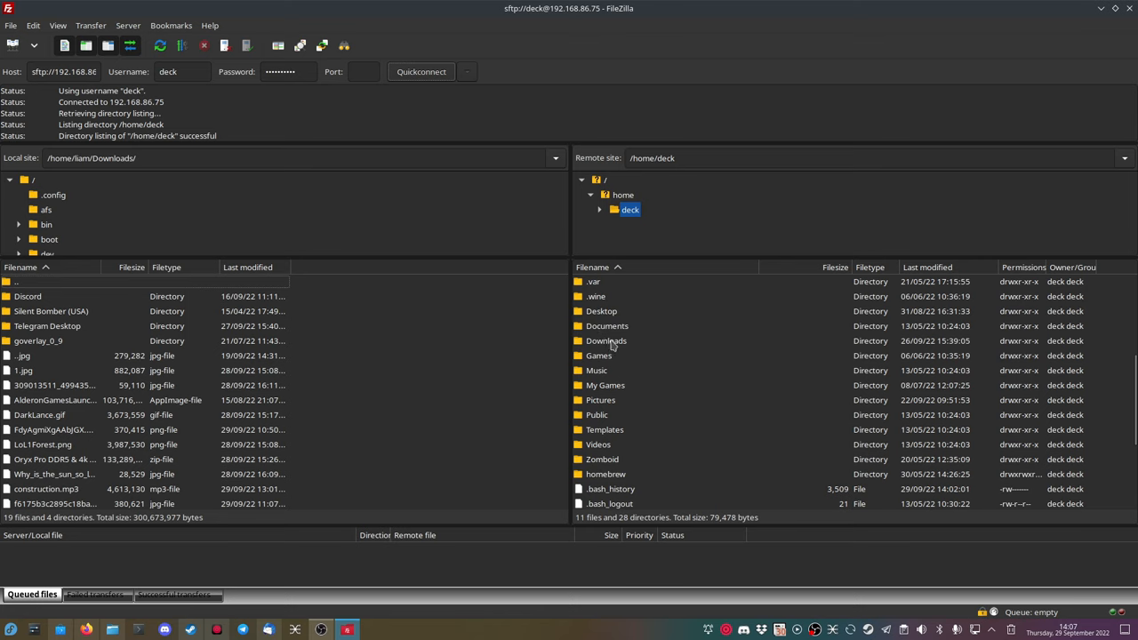
left_click(605, 340)
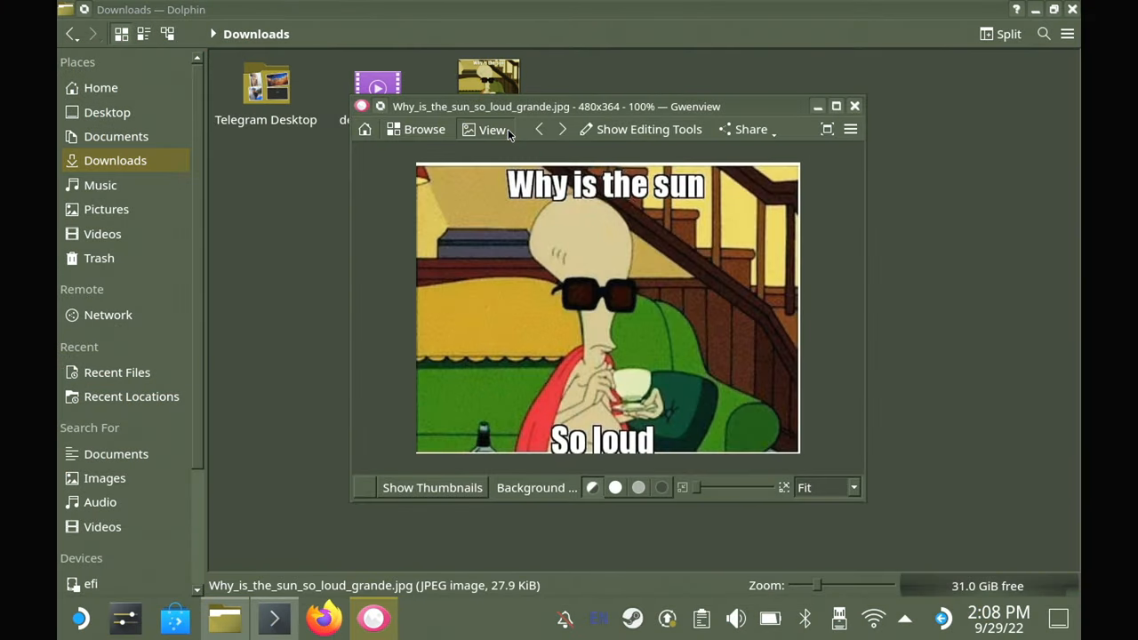
- Close the sun meme preview and view the newly arrived 309013511… photo
left_click(854, 105)
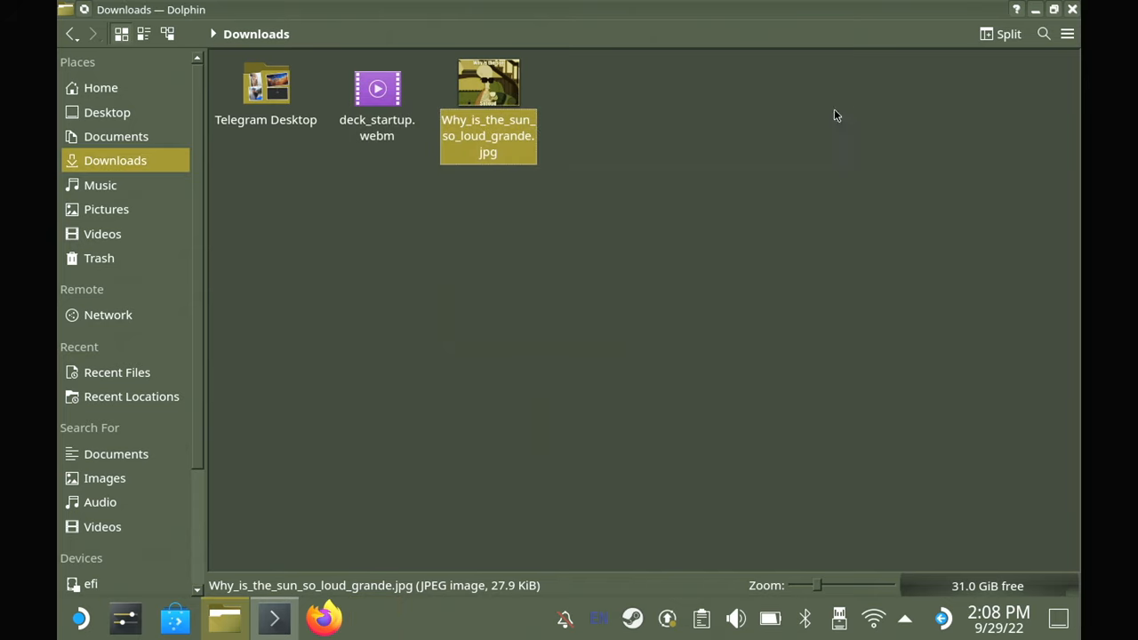
mouse_move(816, 129)
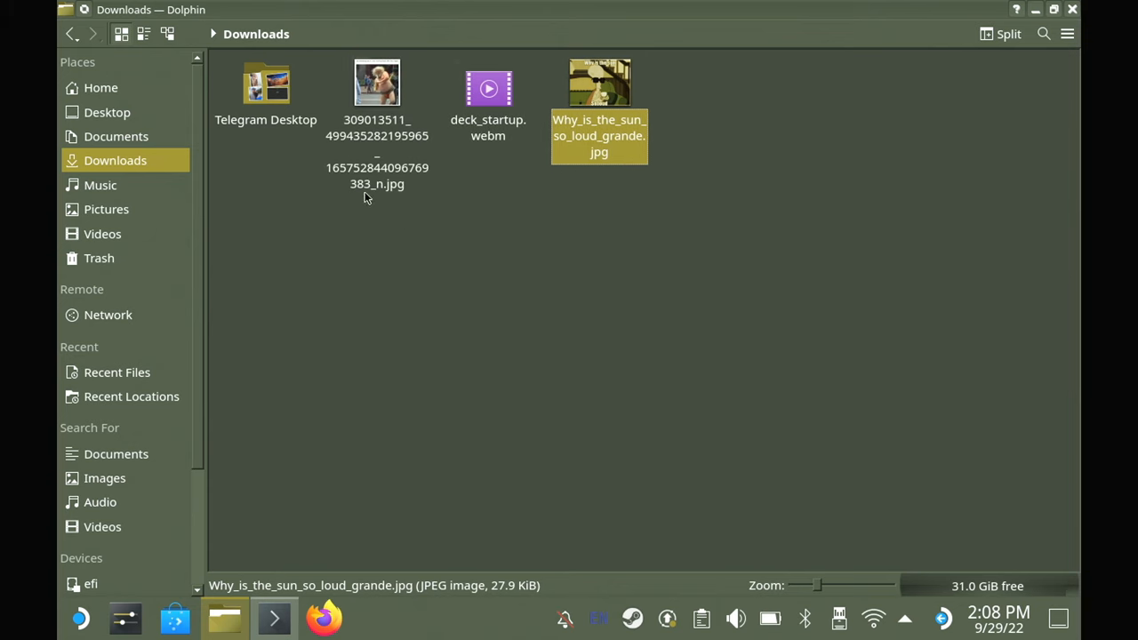
double_click(377, 83)
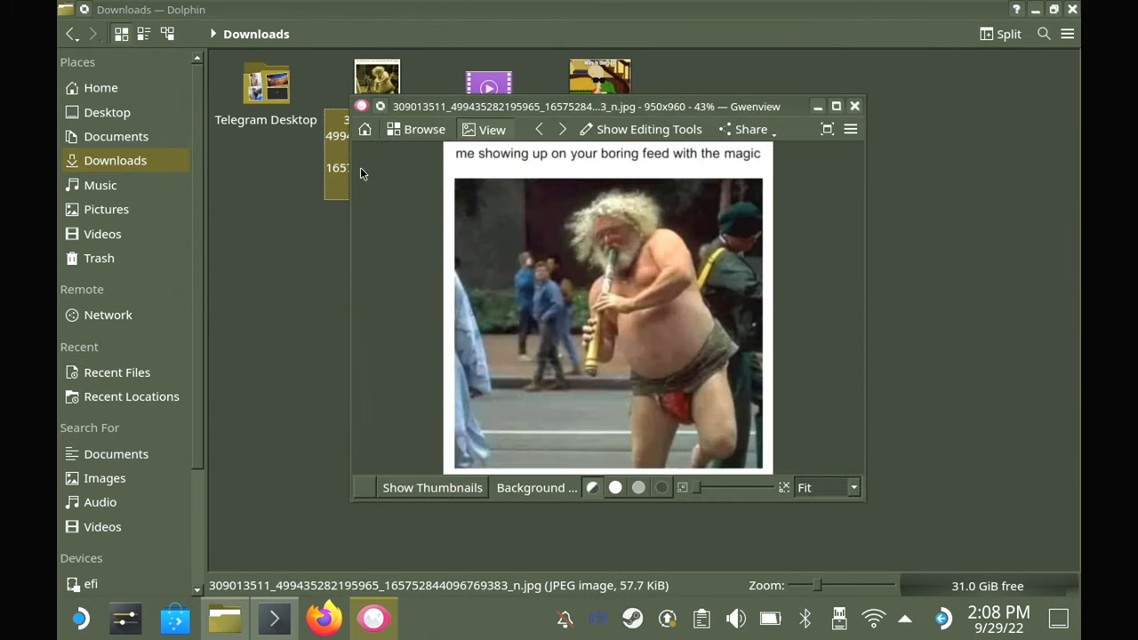
mouse_move(875, 155)
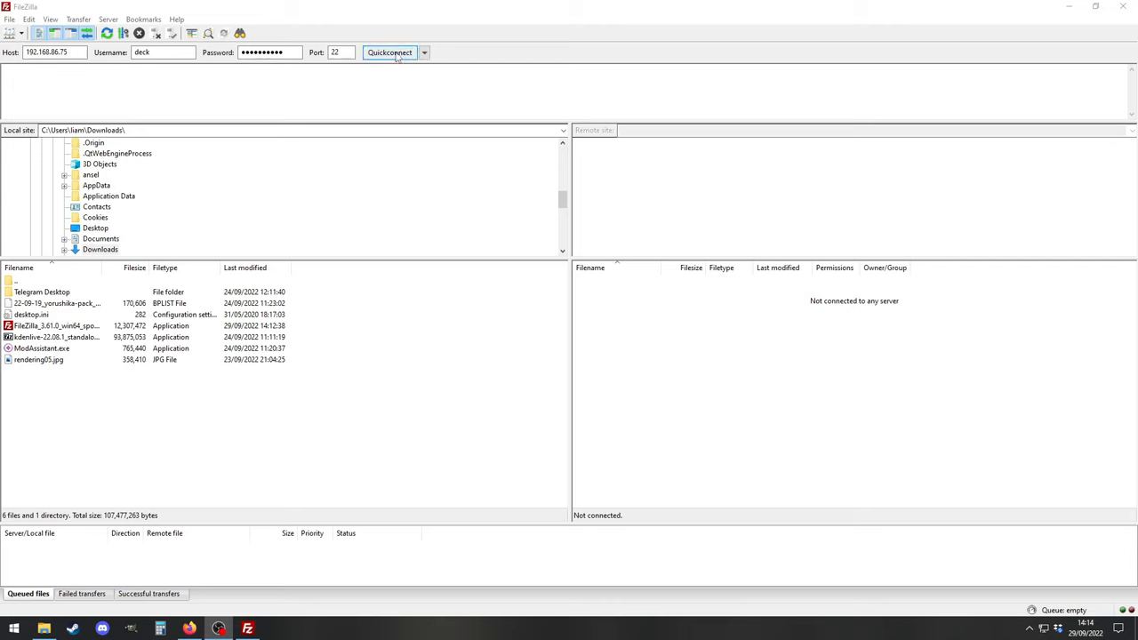
- Quickconnect to the Deck, saving the password and trusting its host key
left_click(390, 52)
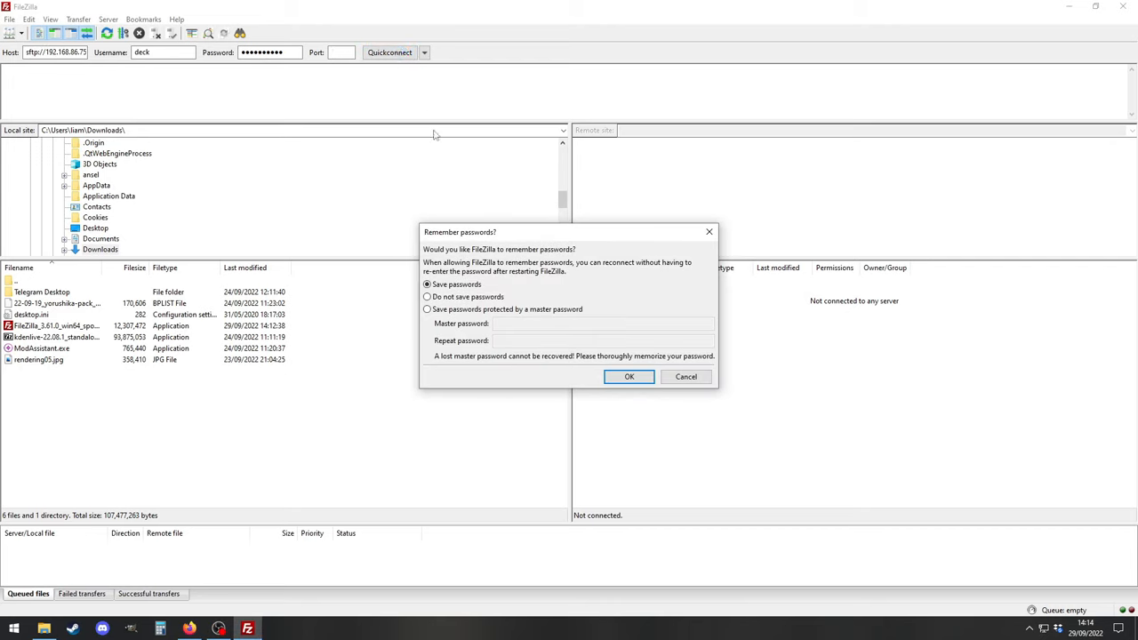
left_click(628, 376)
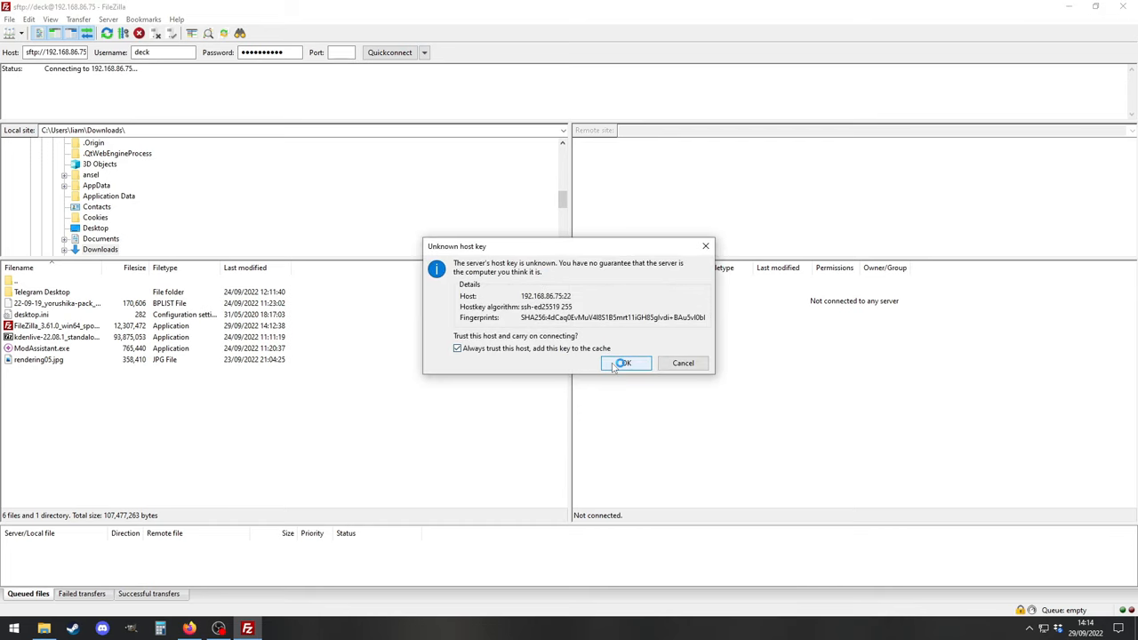
left_click(623, 363)
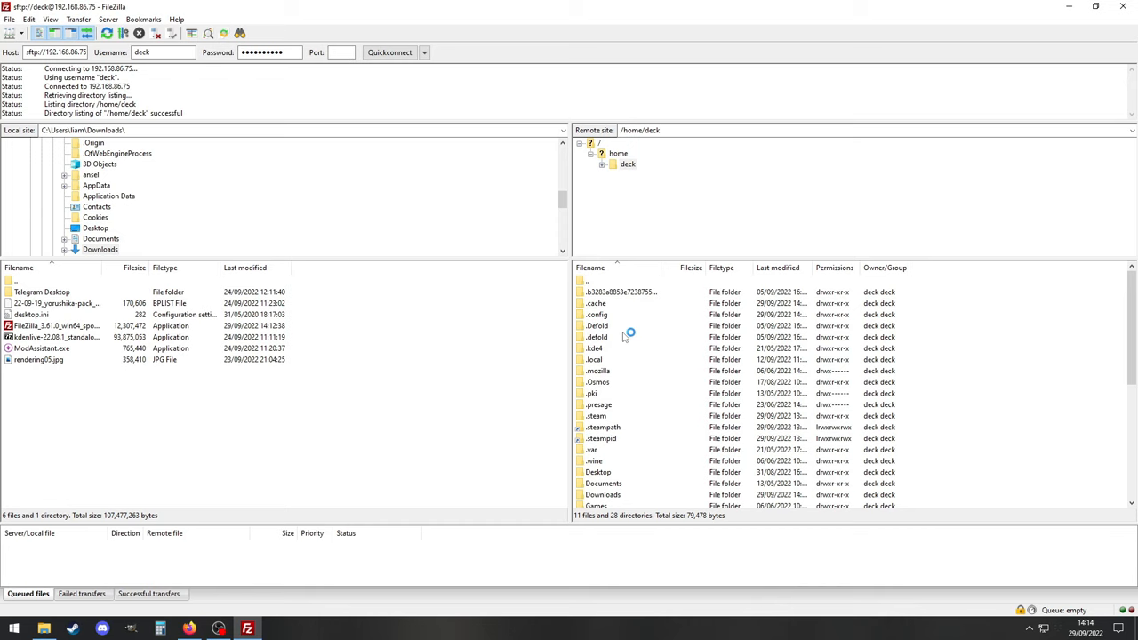
- Enter the Deck's Downloads folder in the remote pane
scroll("down", 3)
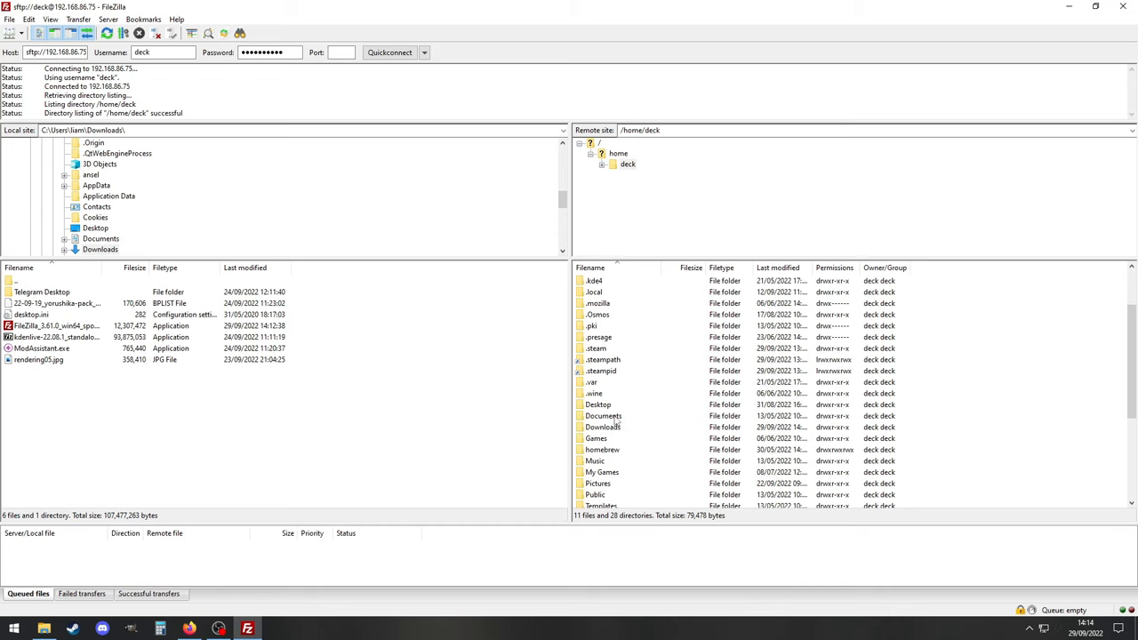
left_click(603, 427)
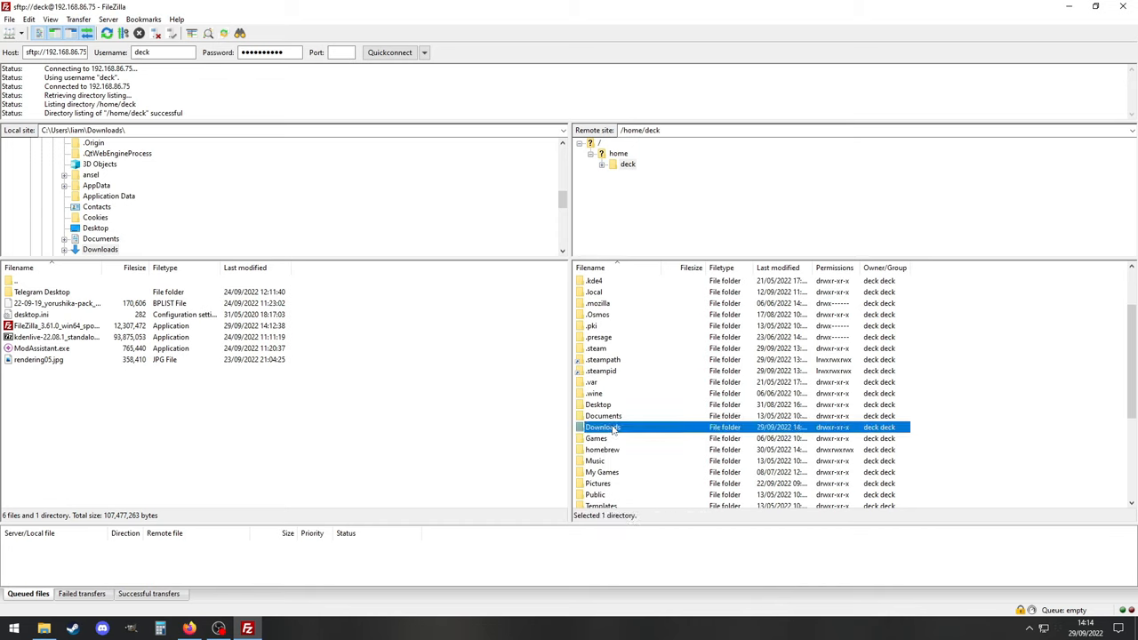
double_click(602, 426)
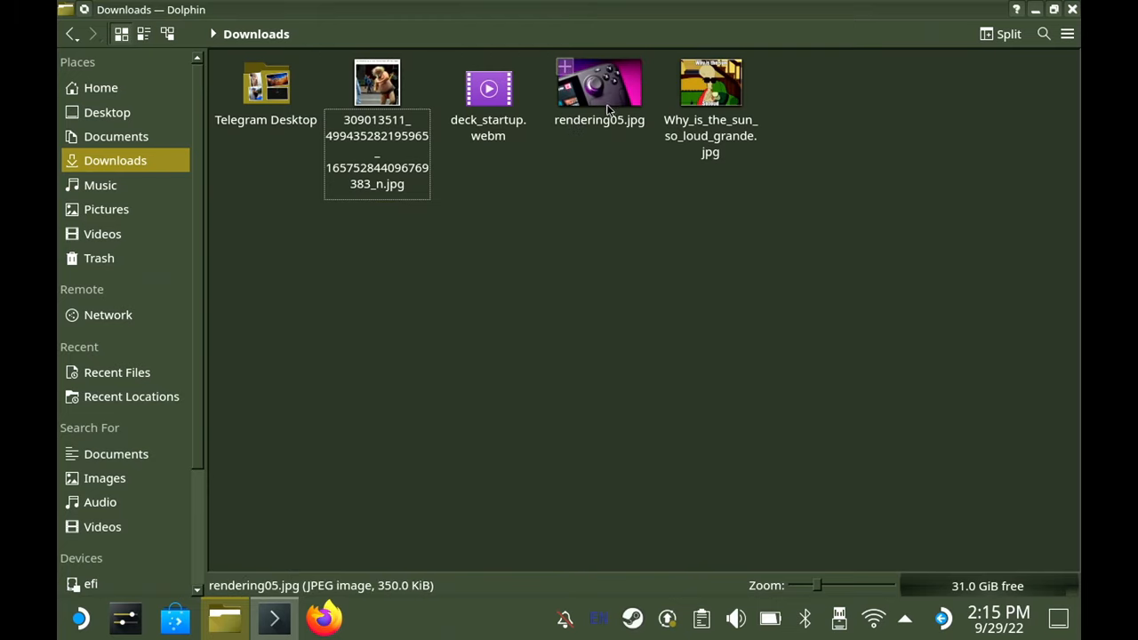
mouse_move(614, 98)
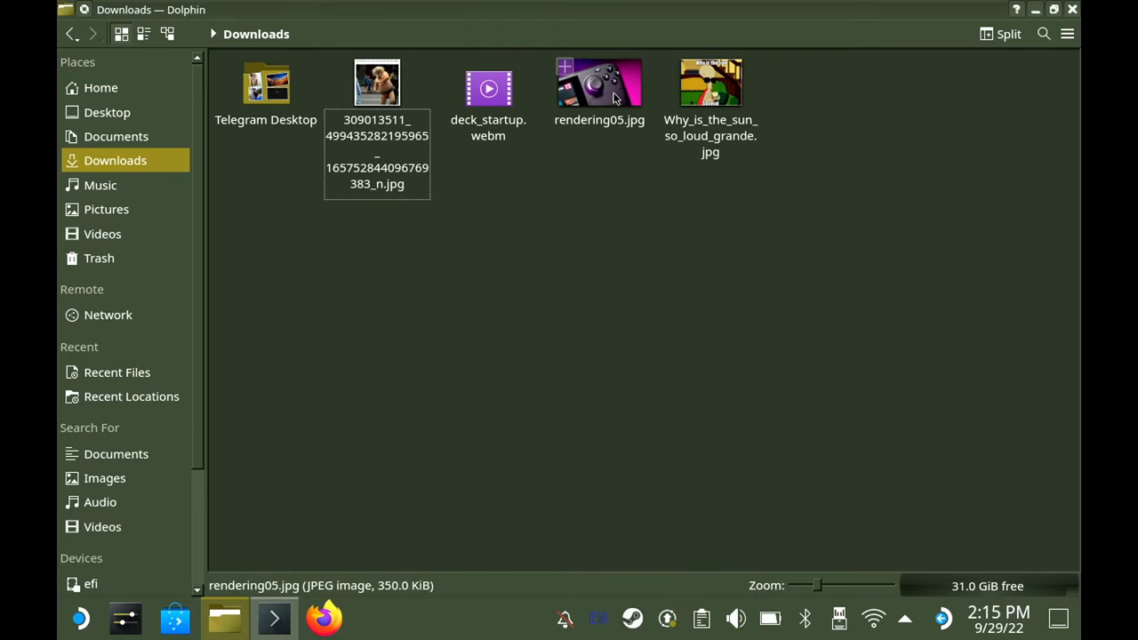
- View rendering05.jpg from the Deck's Downloads folder in Gwenview
double_click(599, 82)
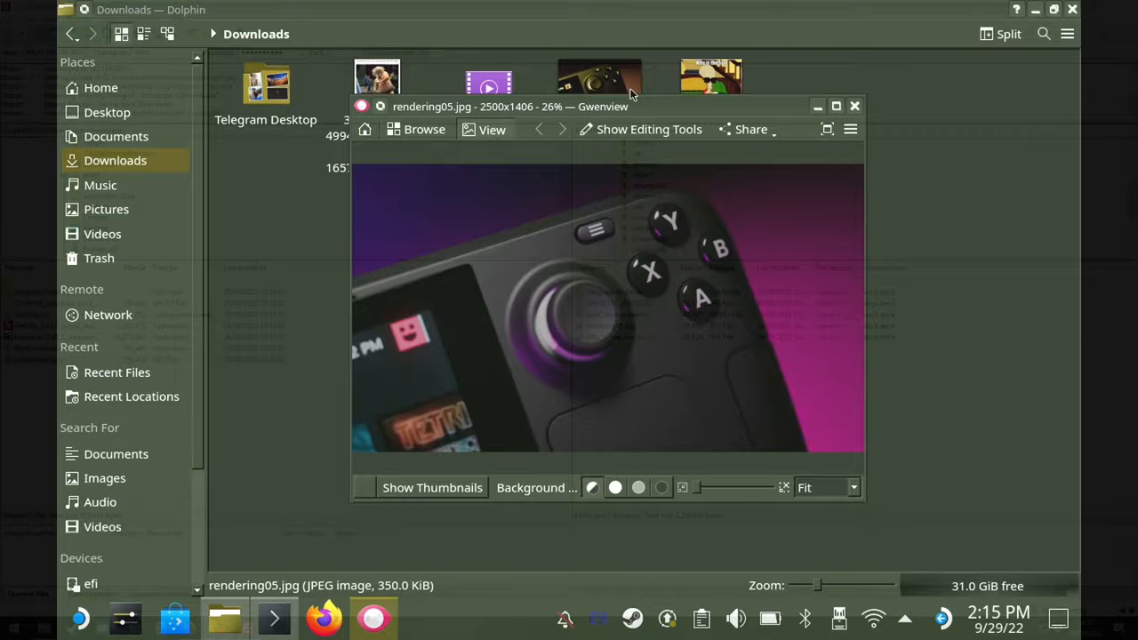